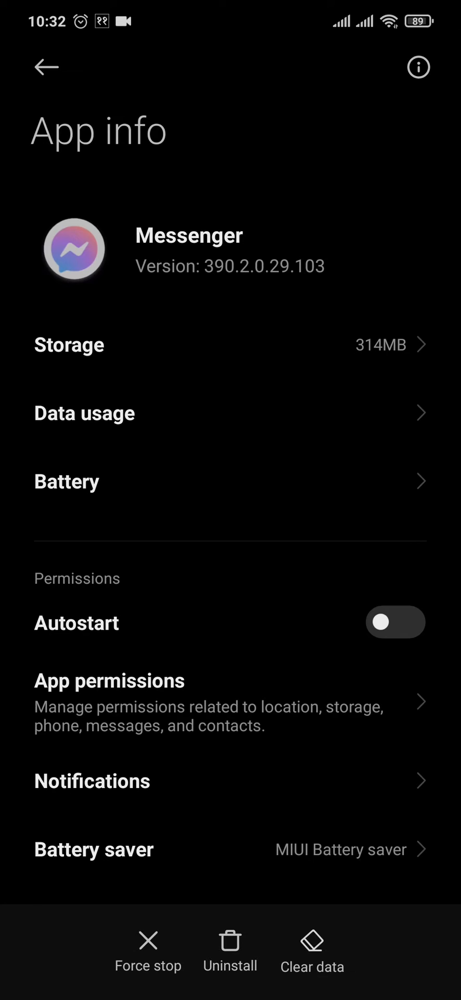
- Clear Messenger's cached files from App info, dropping its storage to 312MB
{"action": "left_click", "coordinate": [395, 622]}
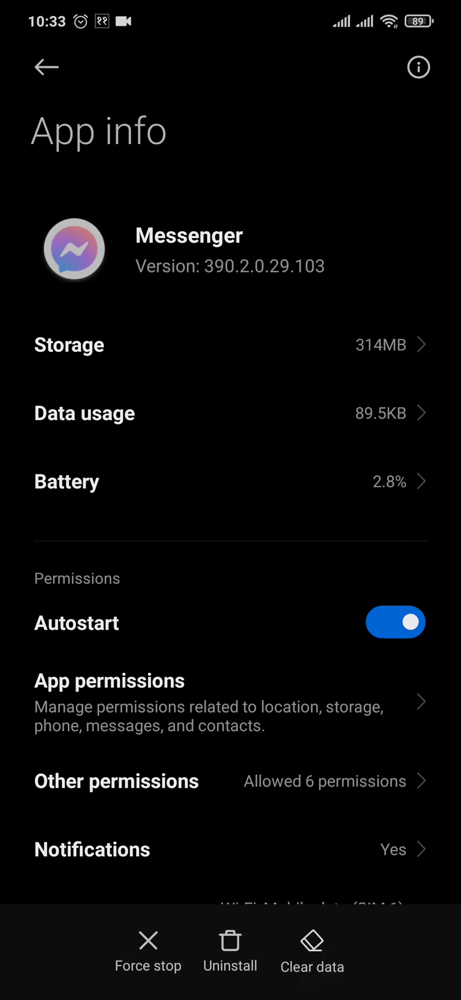
{"action": "left_click", "coordinate": [312, 950]}
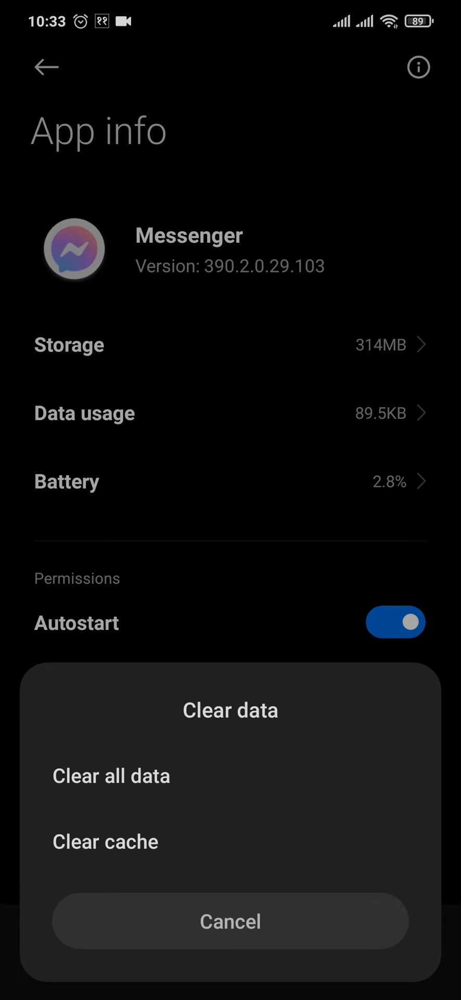
{"action": "left_click", "coordinate": [105, 842]}
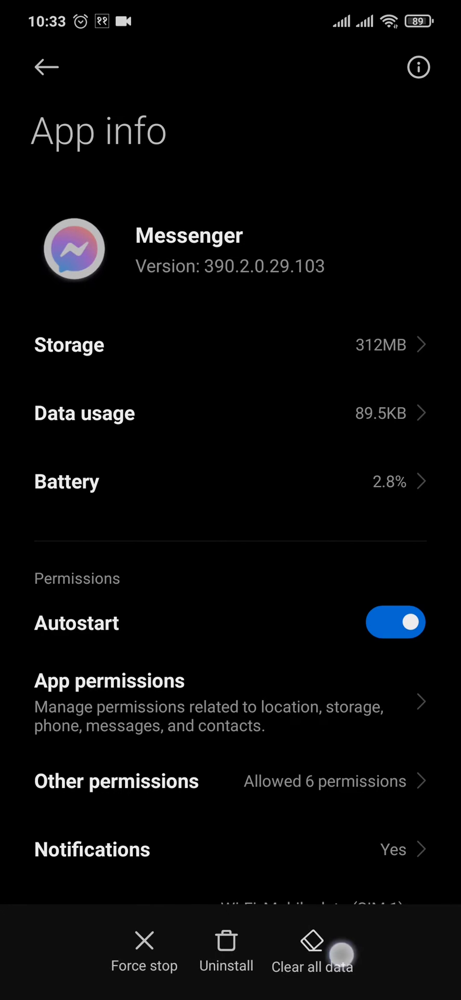
- Return to the home screen and launch Google Play Store
{"action": "left_click", "coordinate": [311, 949]}
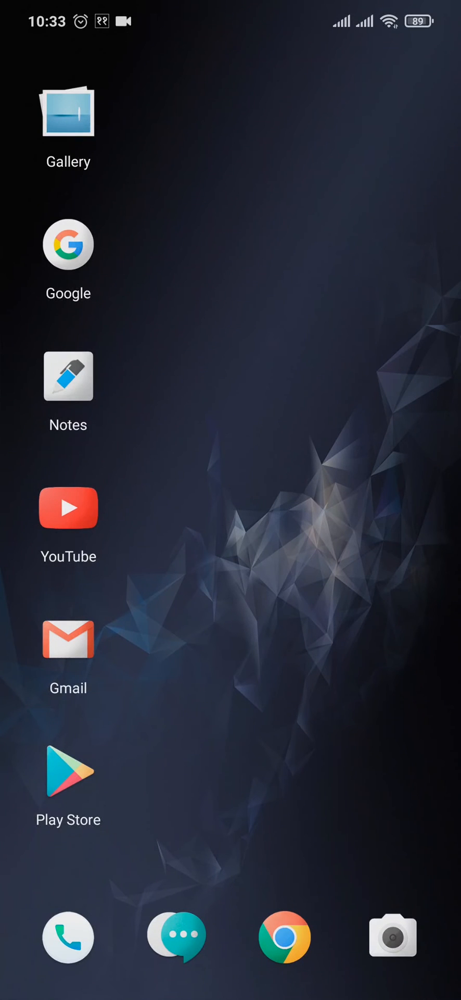
{"action": "left_click", "coordinate": [67, 780]}
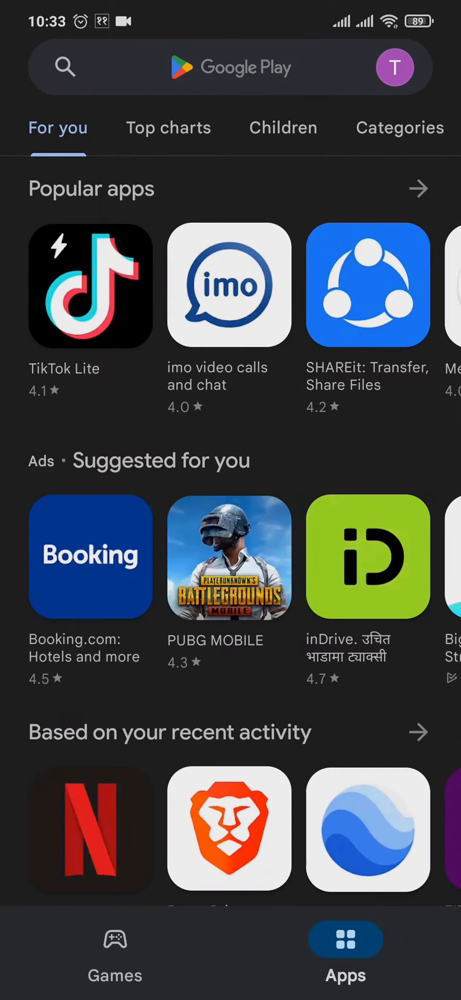